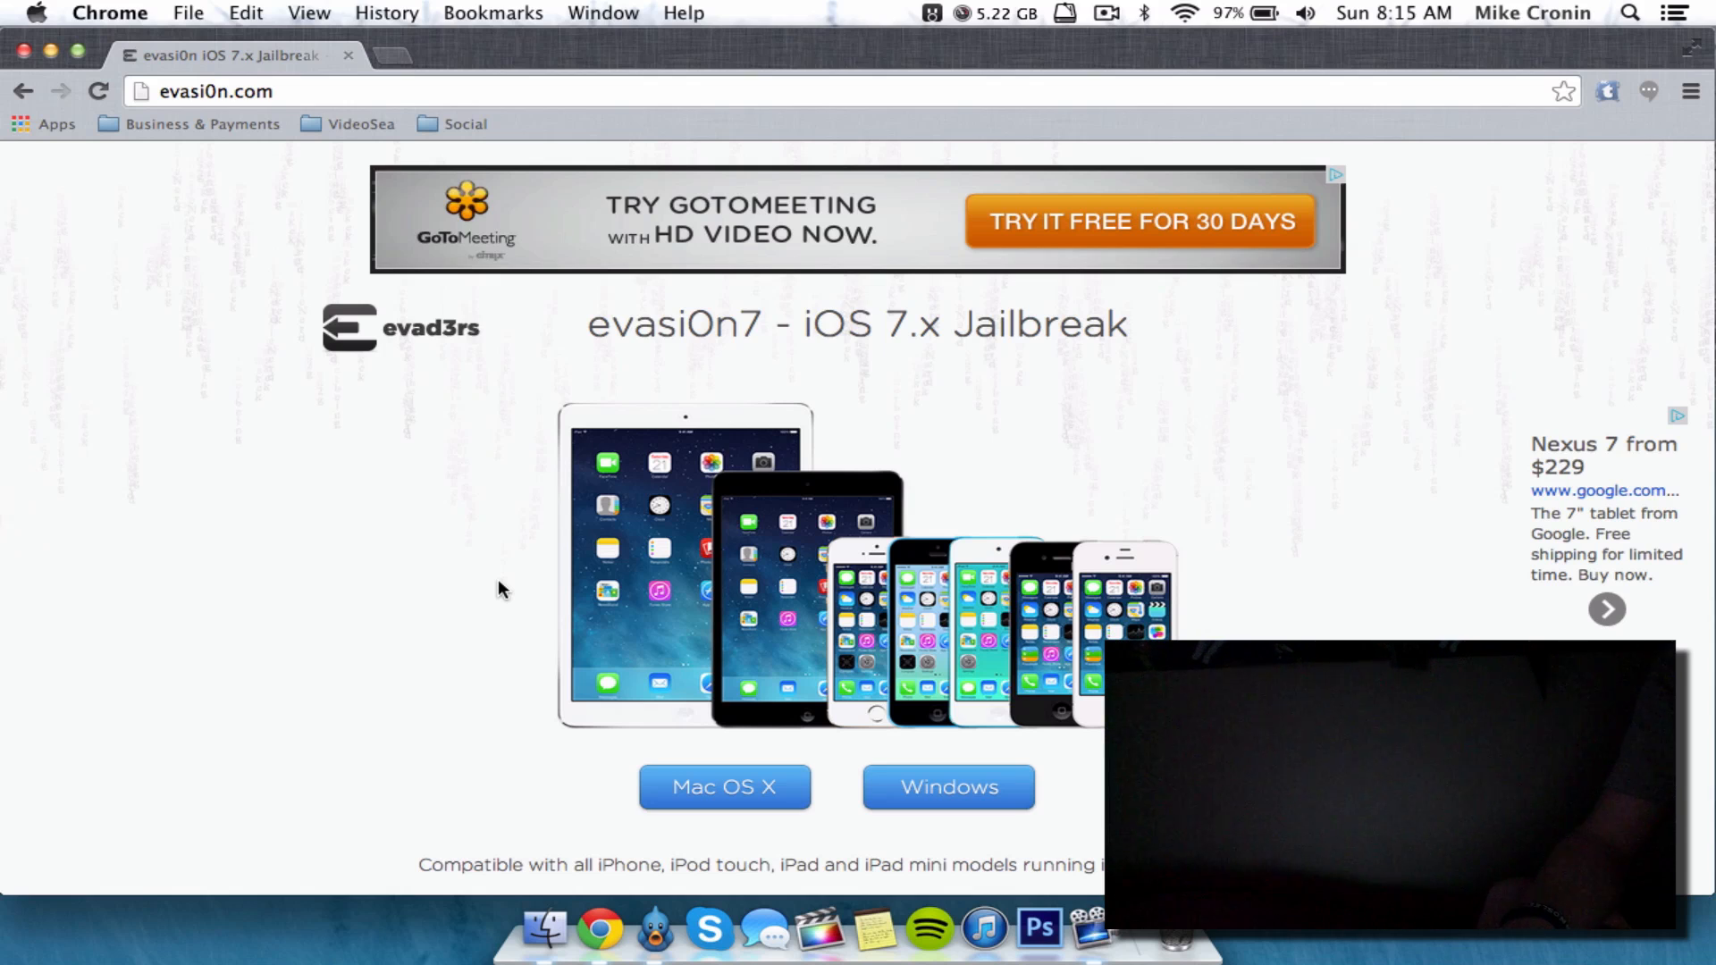
Launch the evasi0n 7 app past the unidentified developer warning.
{"action": "scroll", "scroll_direction": "down", "scroll_amount": 3}
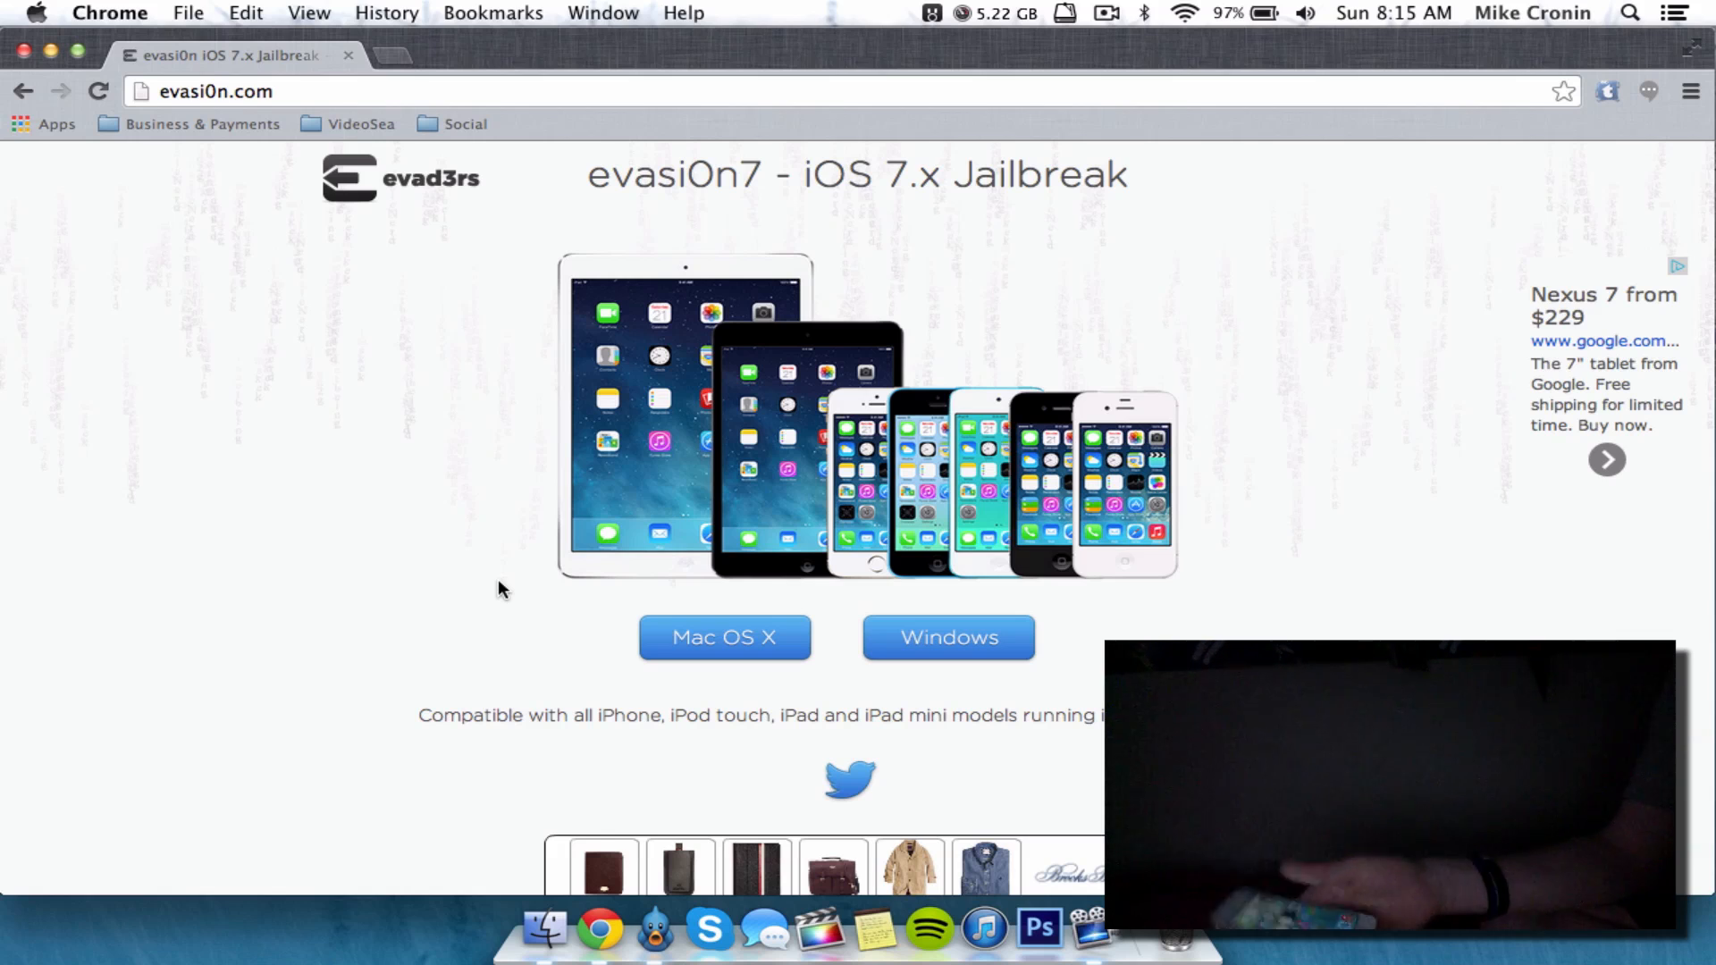
{"action": "mouse_move", "coordinate": [401, 436]}
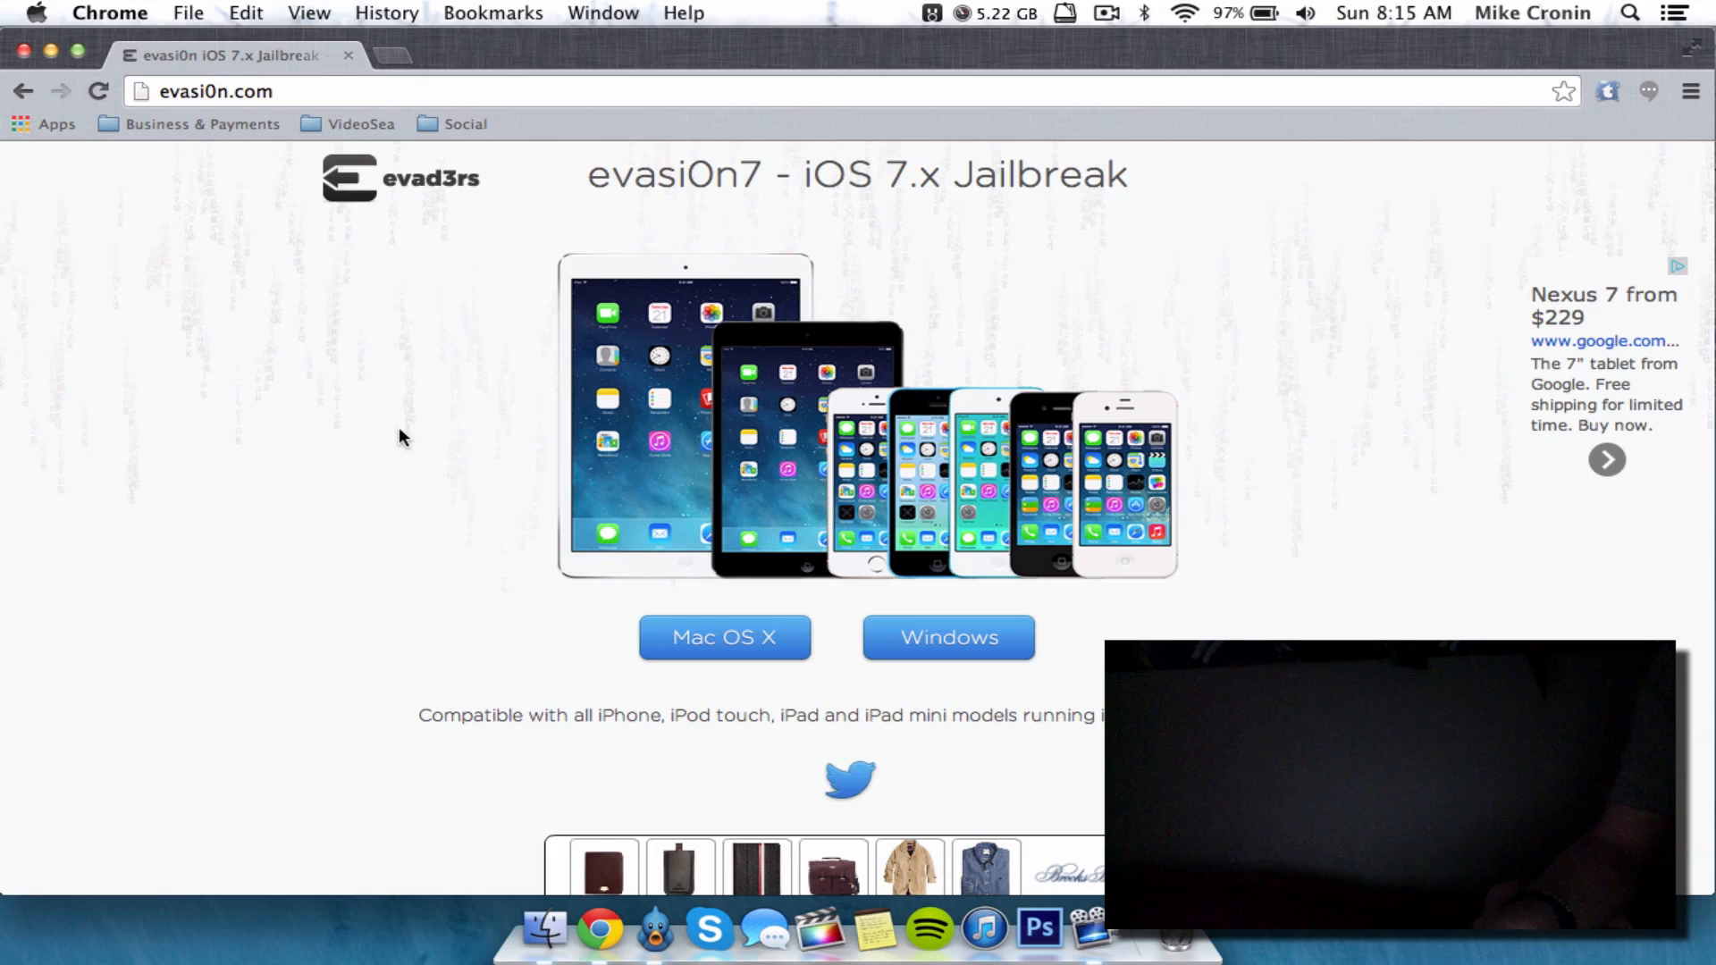
{"action": "mouse_move", "coordinate": [122, 208]}
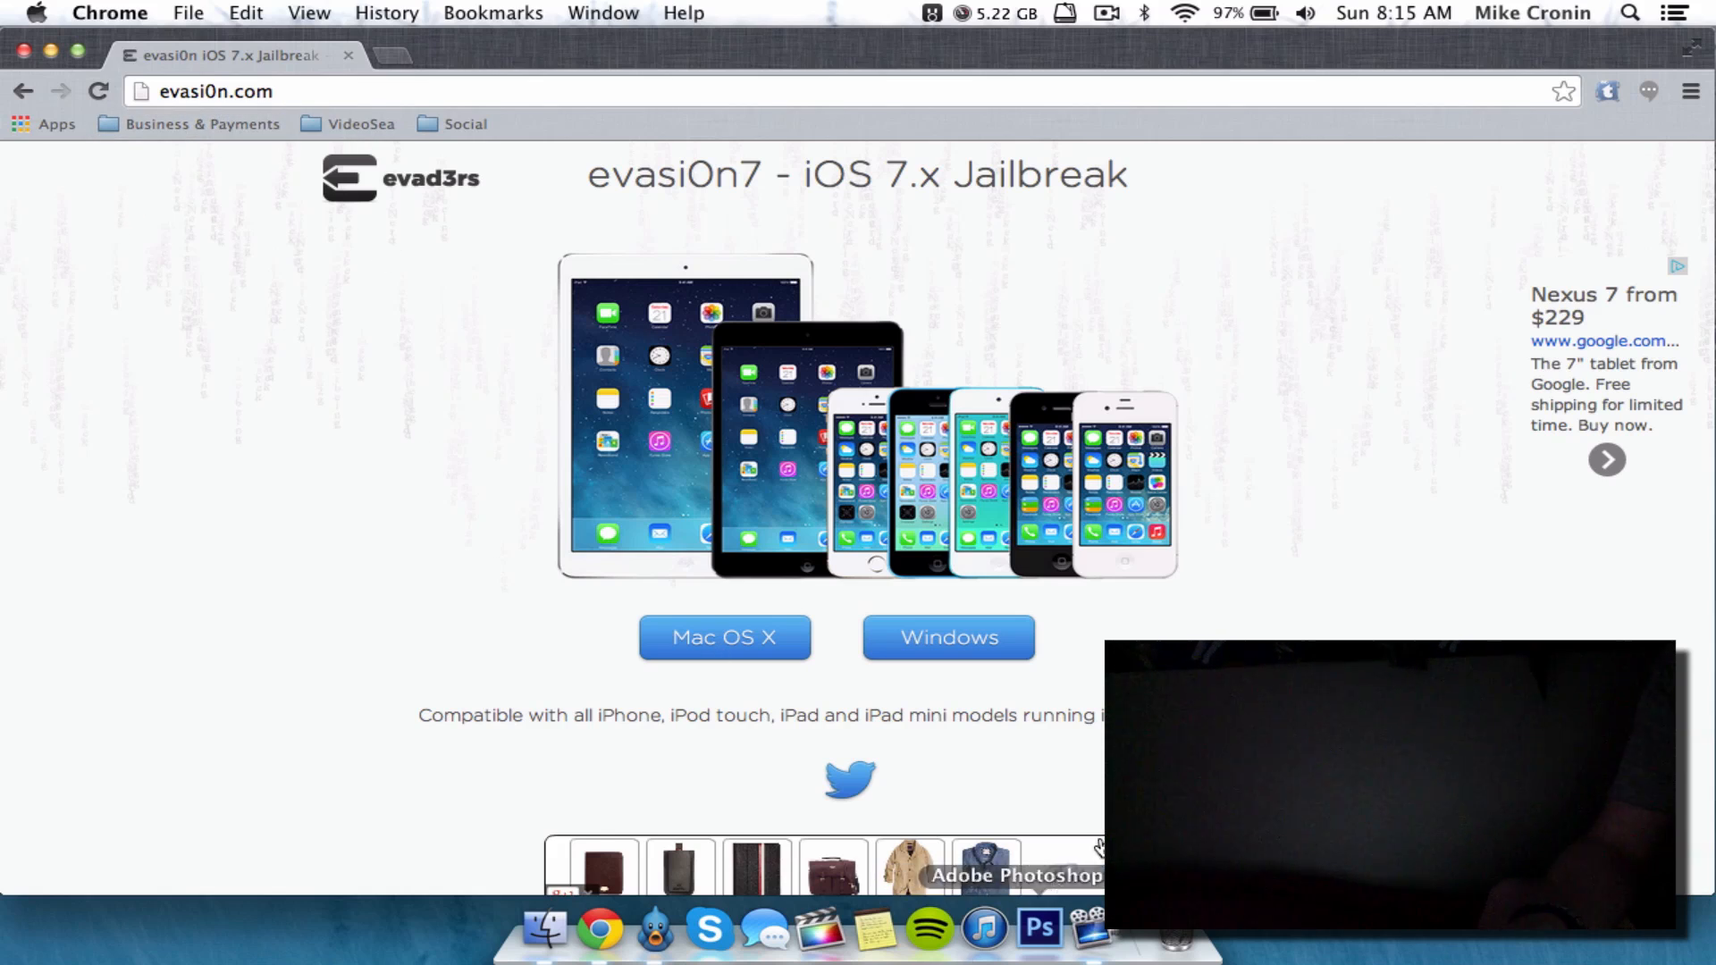
{"action": "mouse_move", "coordinate": [860, 654]}
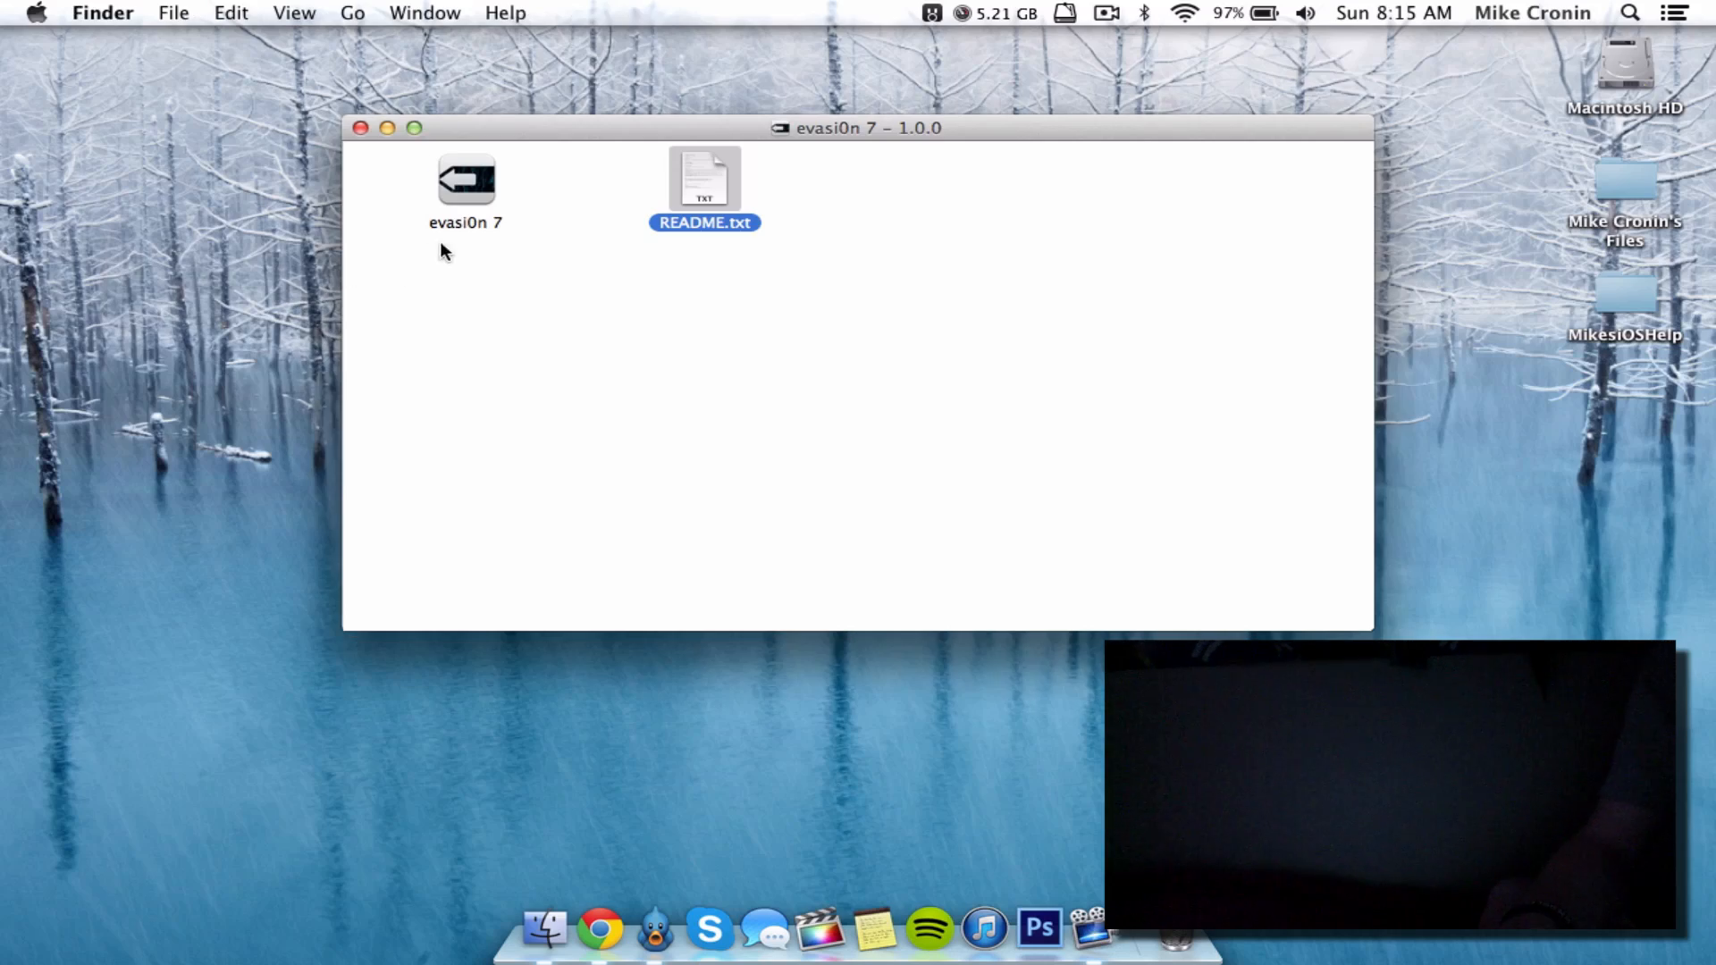
{"action": "mouse_move", "coordinate": [954, 305]}
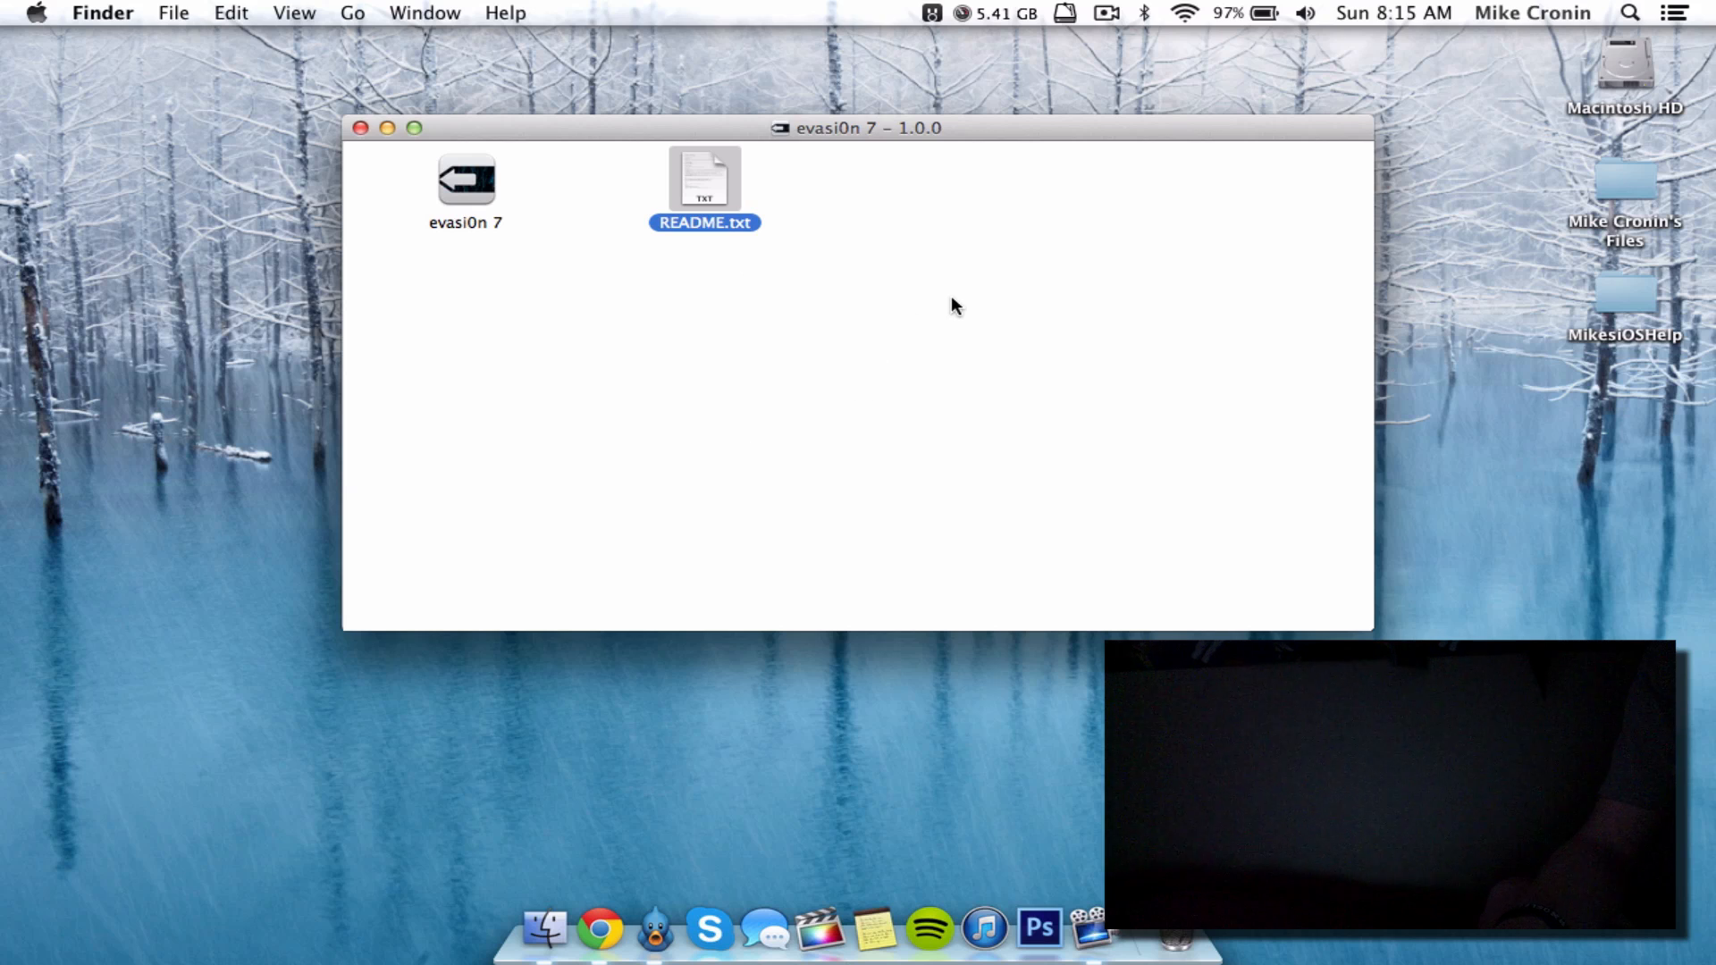
{"action": "mouse_move", "coordinate": [969, 144]}
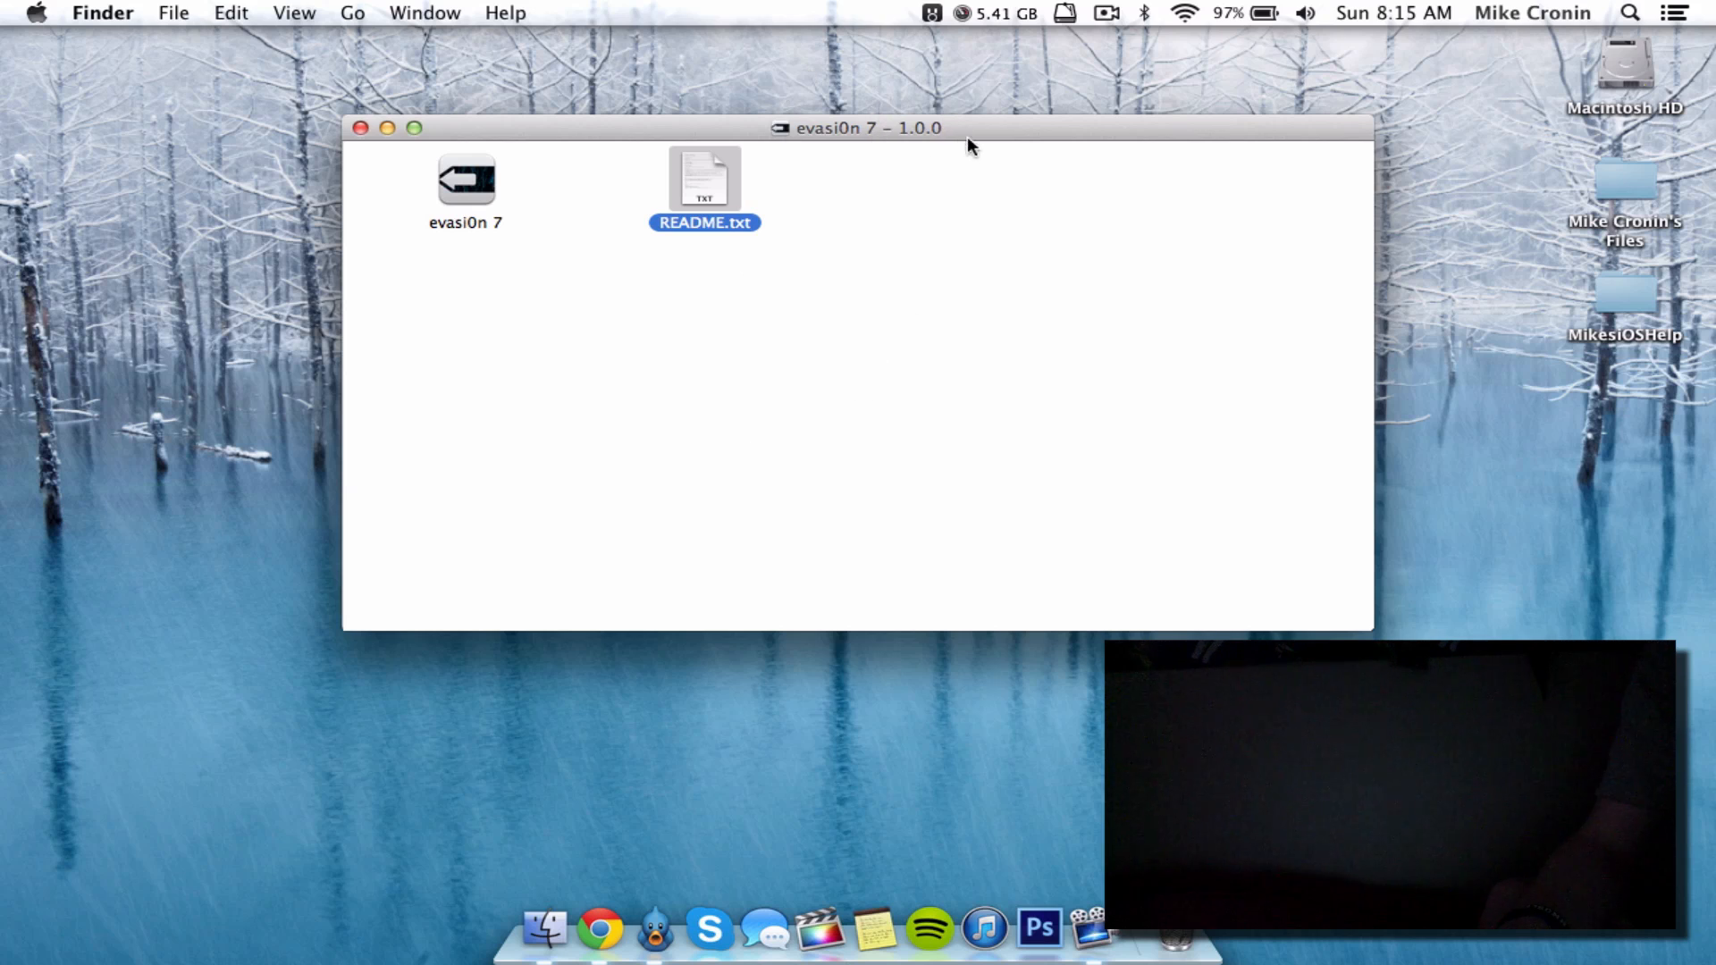
{"action": "mouse_move", "coordinate": [404, 310]}
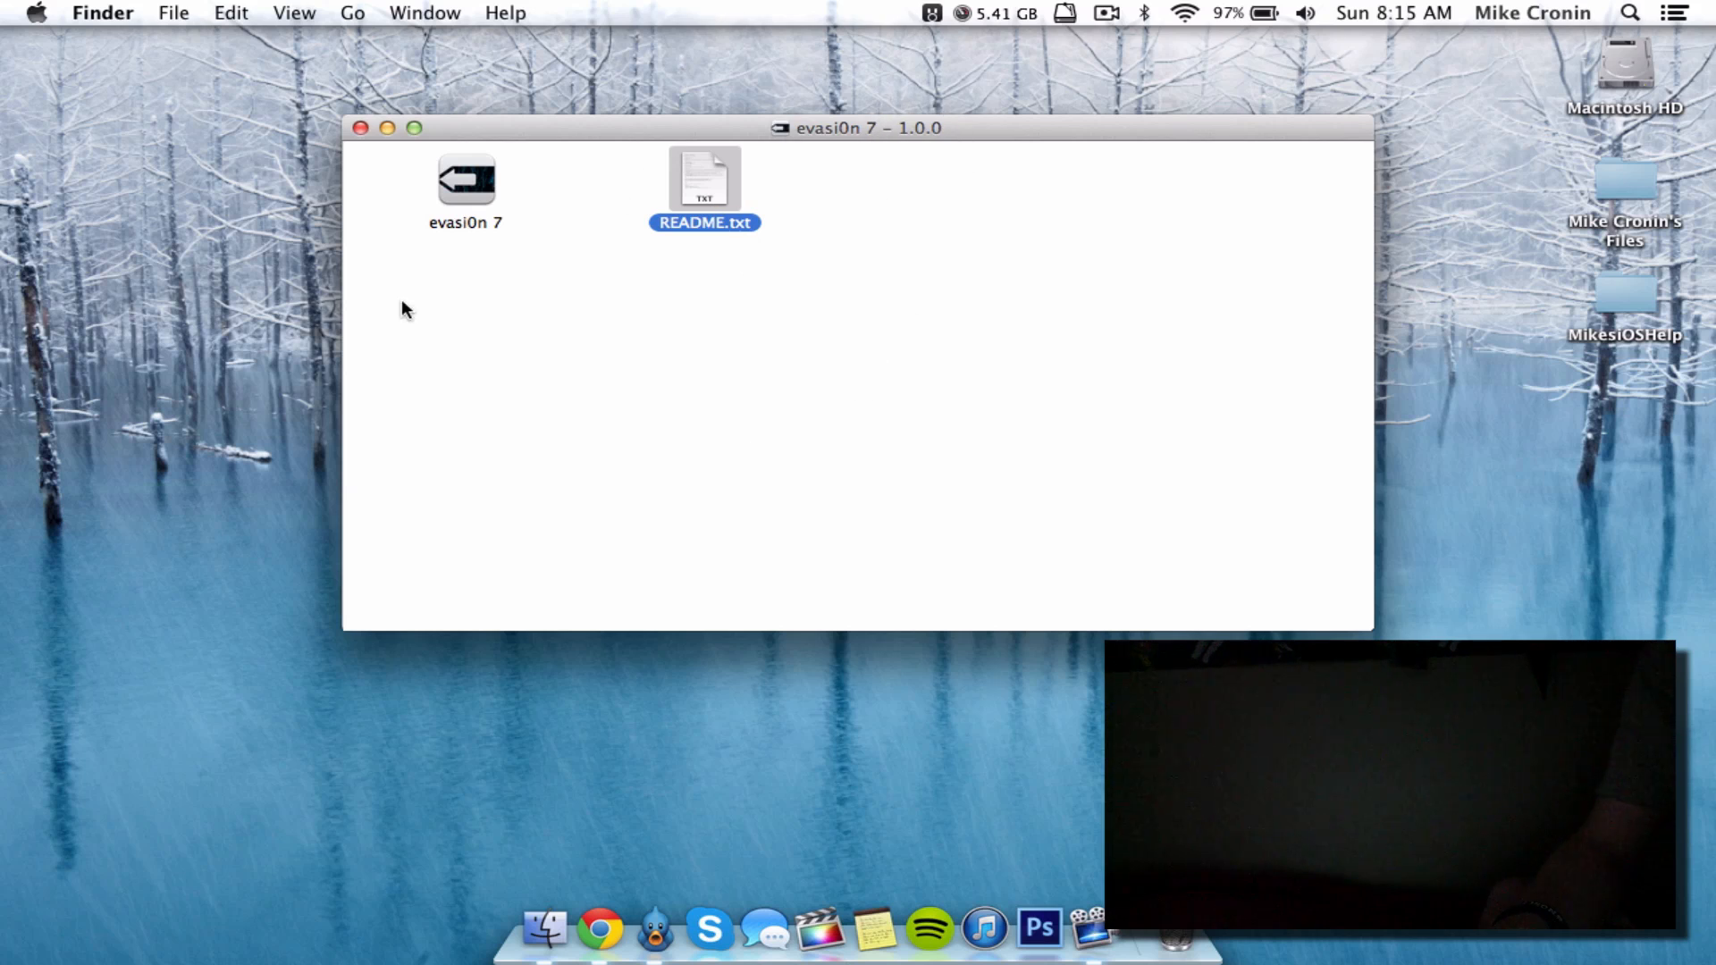
{"action": "mouse_move", "coordinate": [458, 257]}
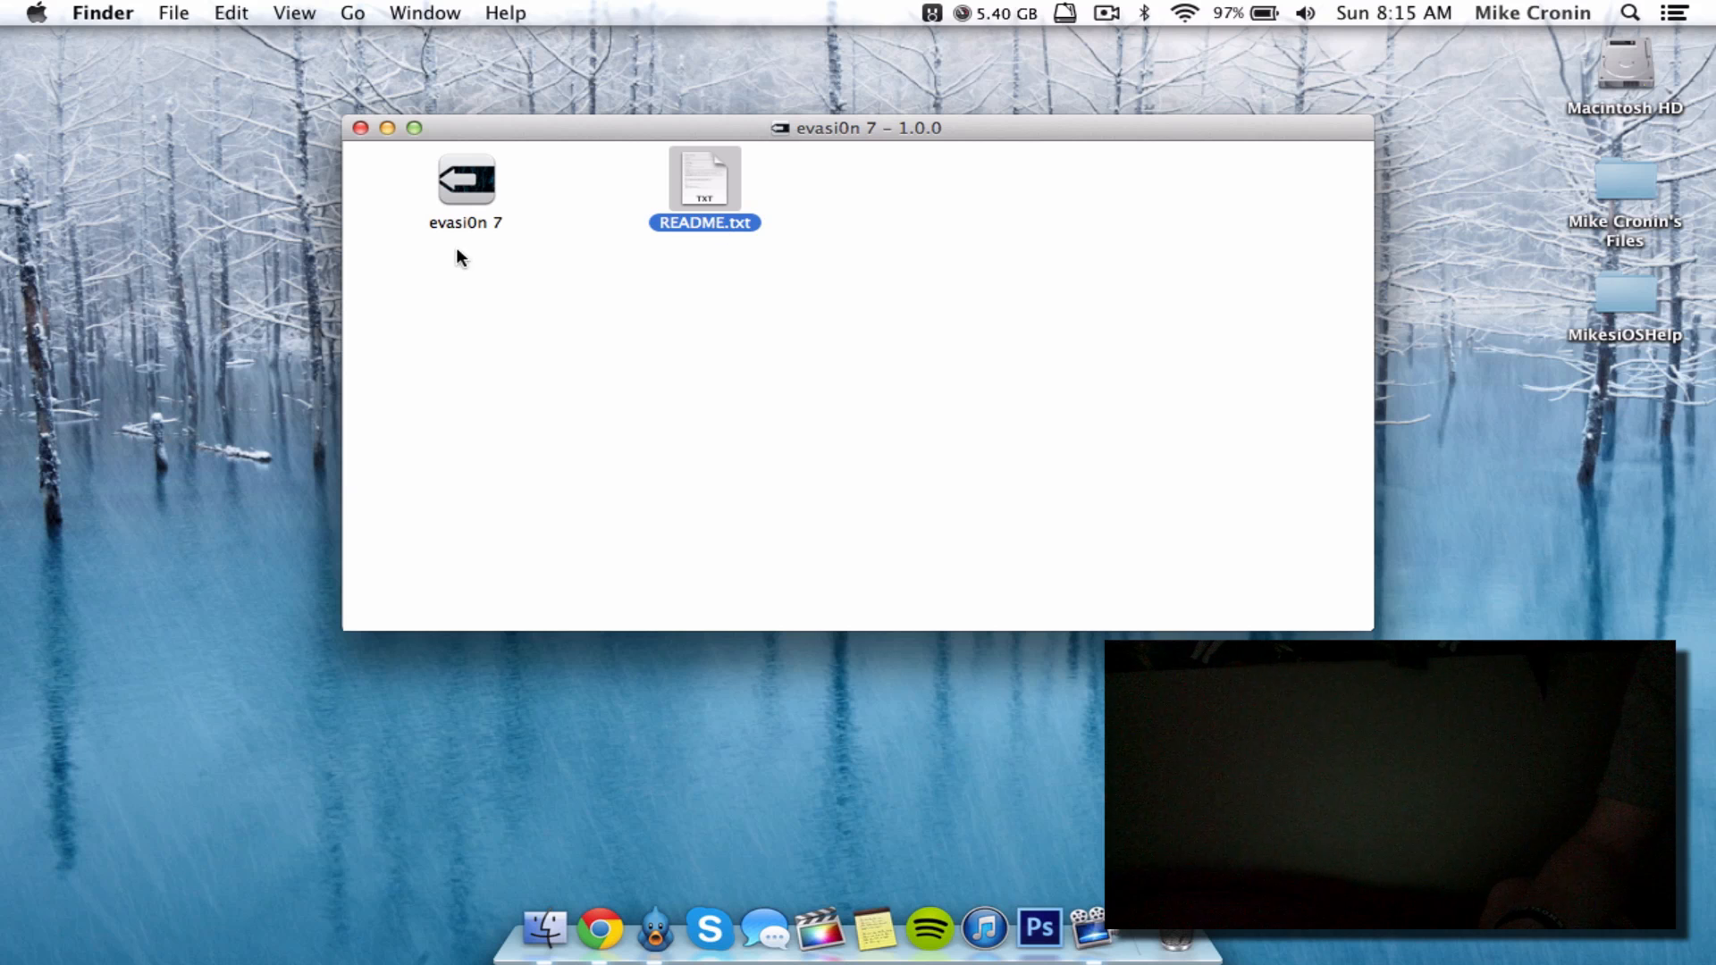
{"action": "double_click", "coordinate": [466, 179]}
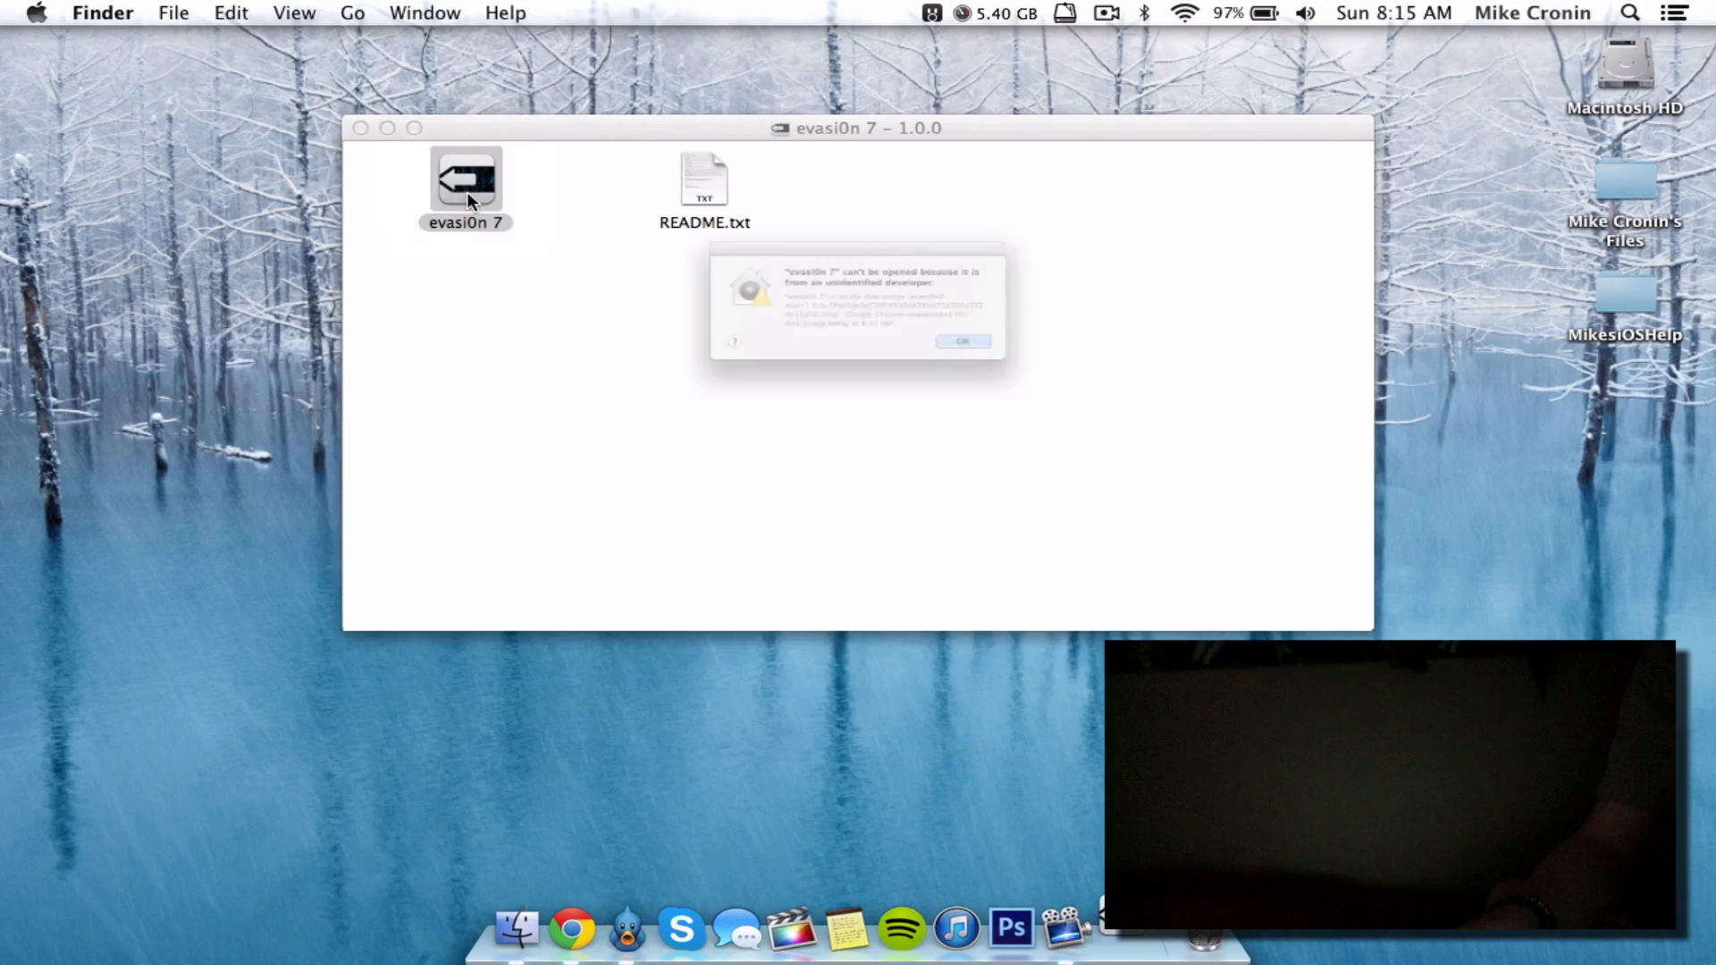
{"action": "left_click", "coordinate": [961, 340]}
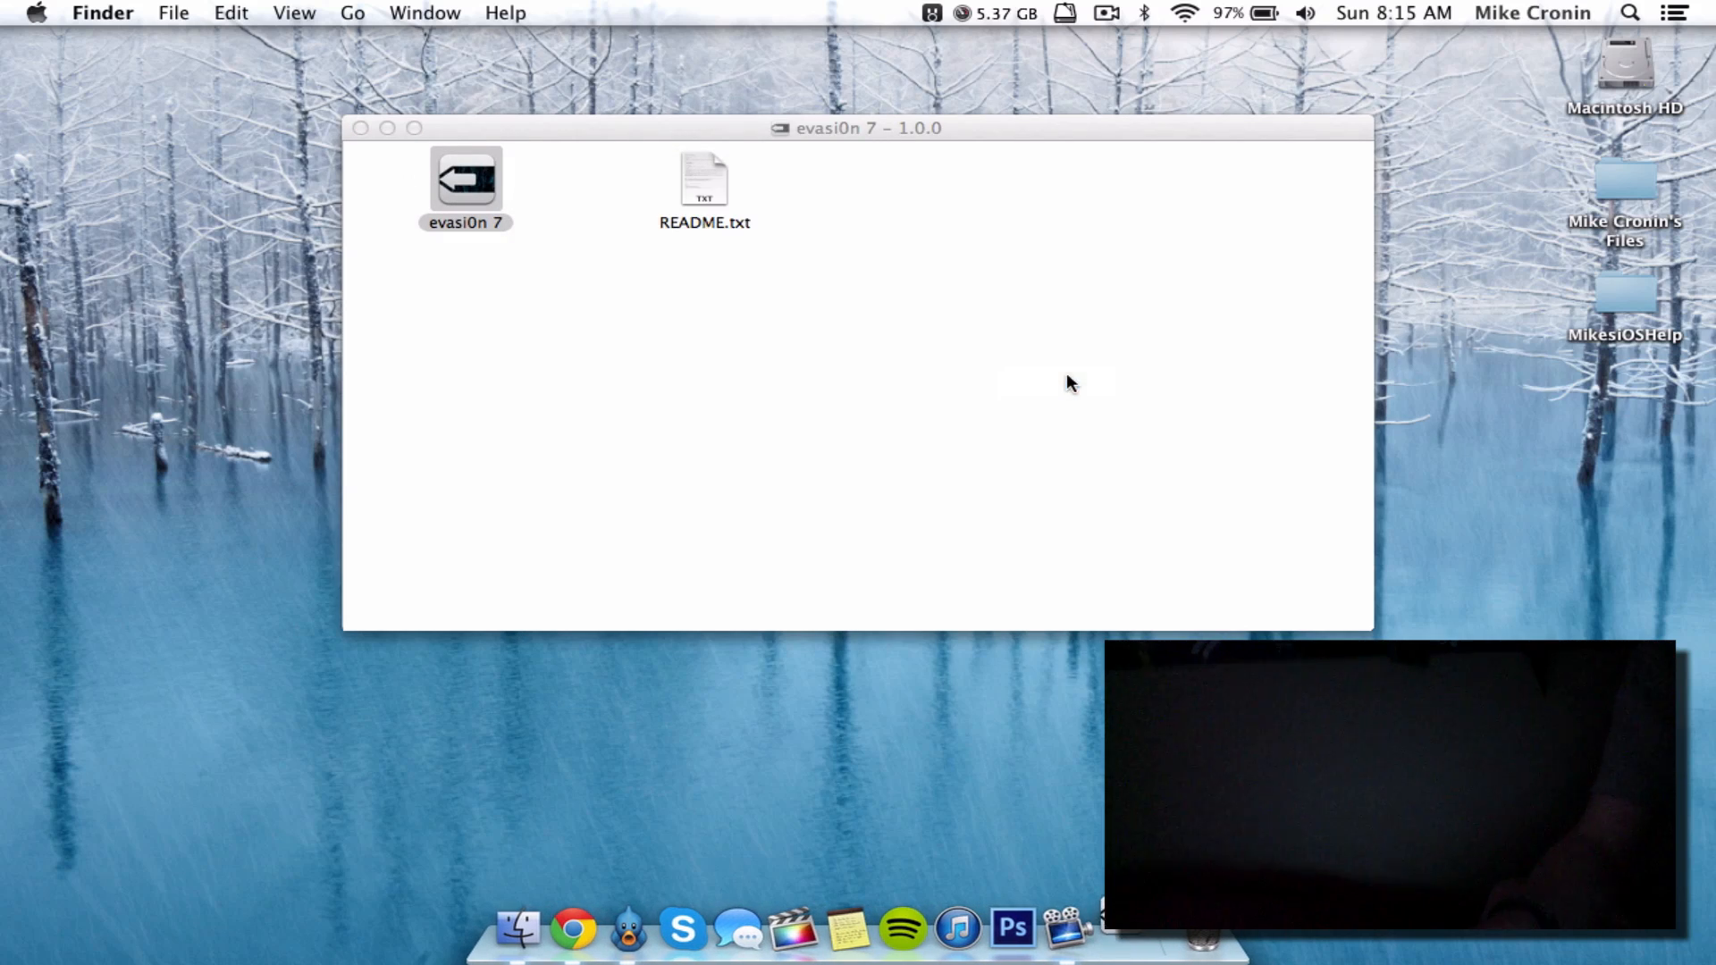
{"action": "double_click", "coordinate": [467, 180]}
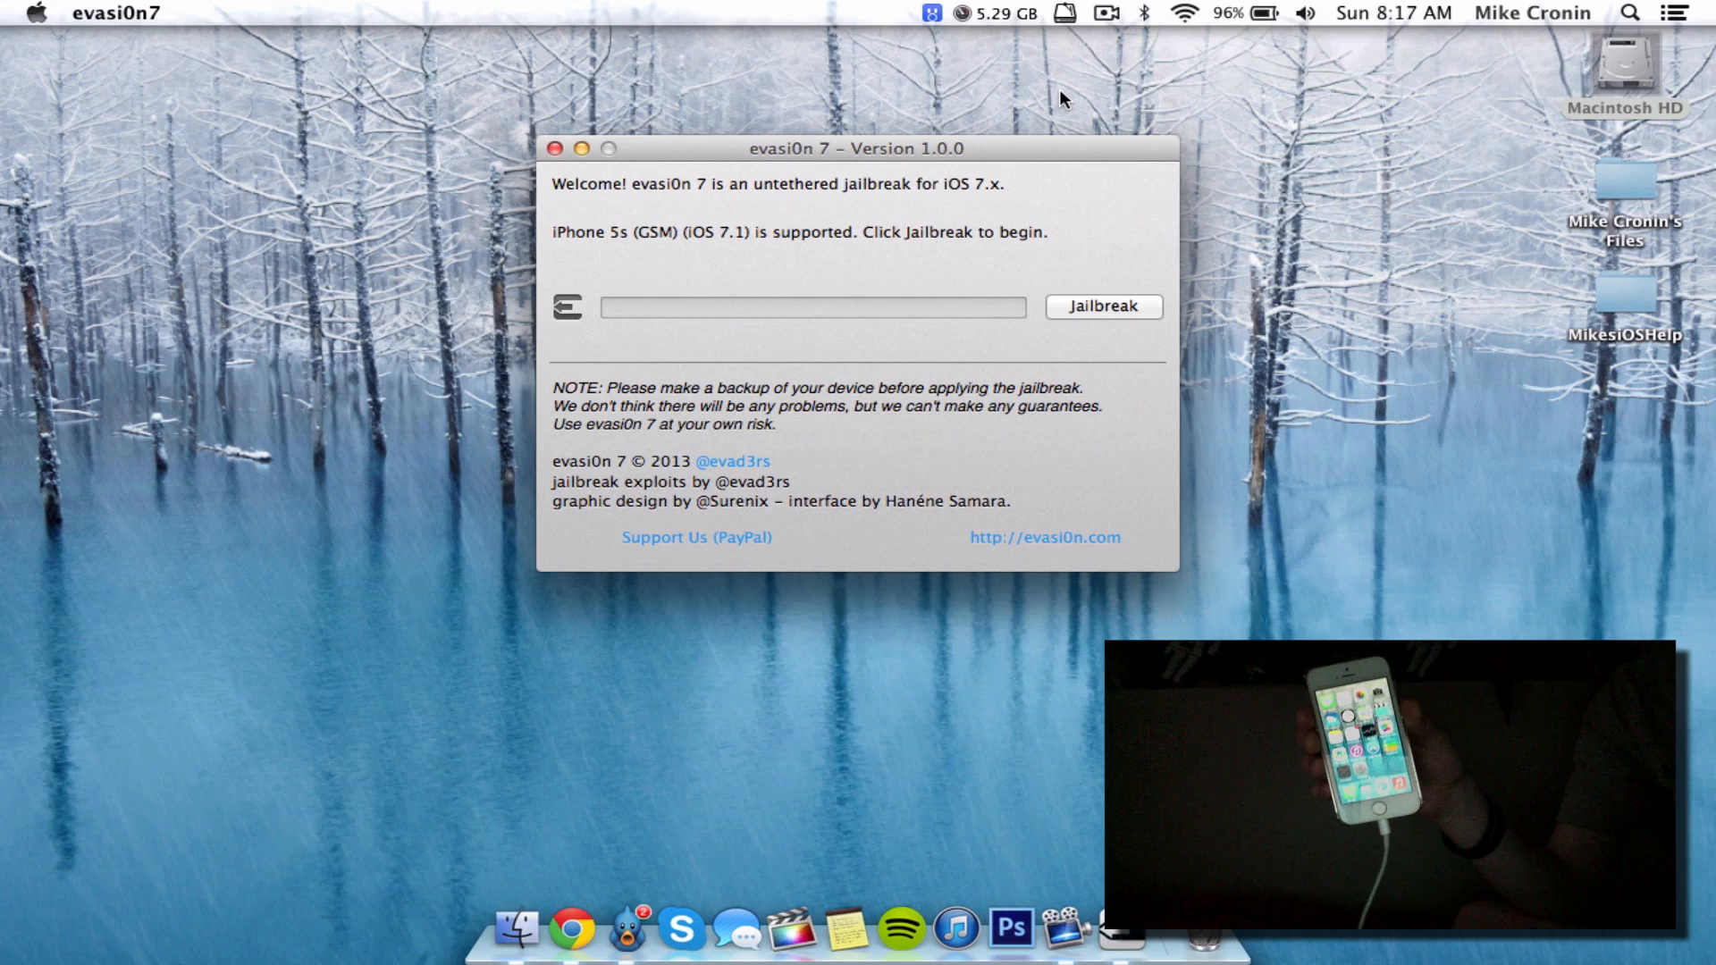
{"action": "mouse_move", "coordinate": [599, 25]}
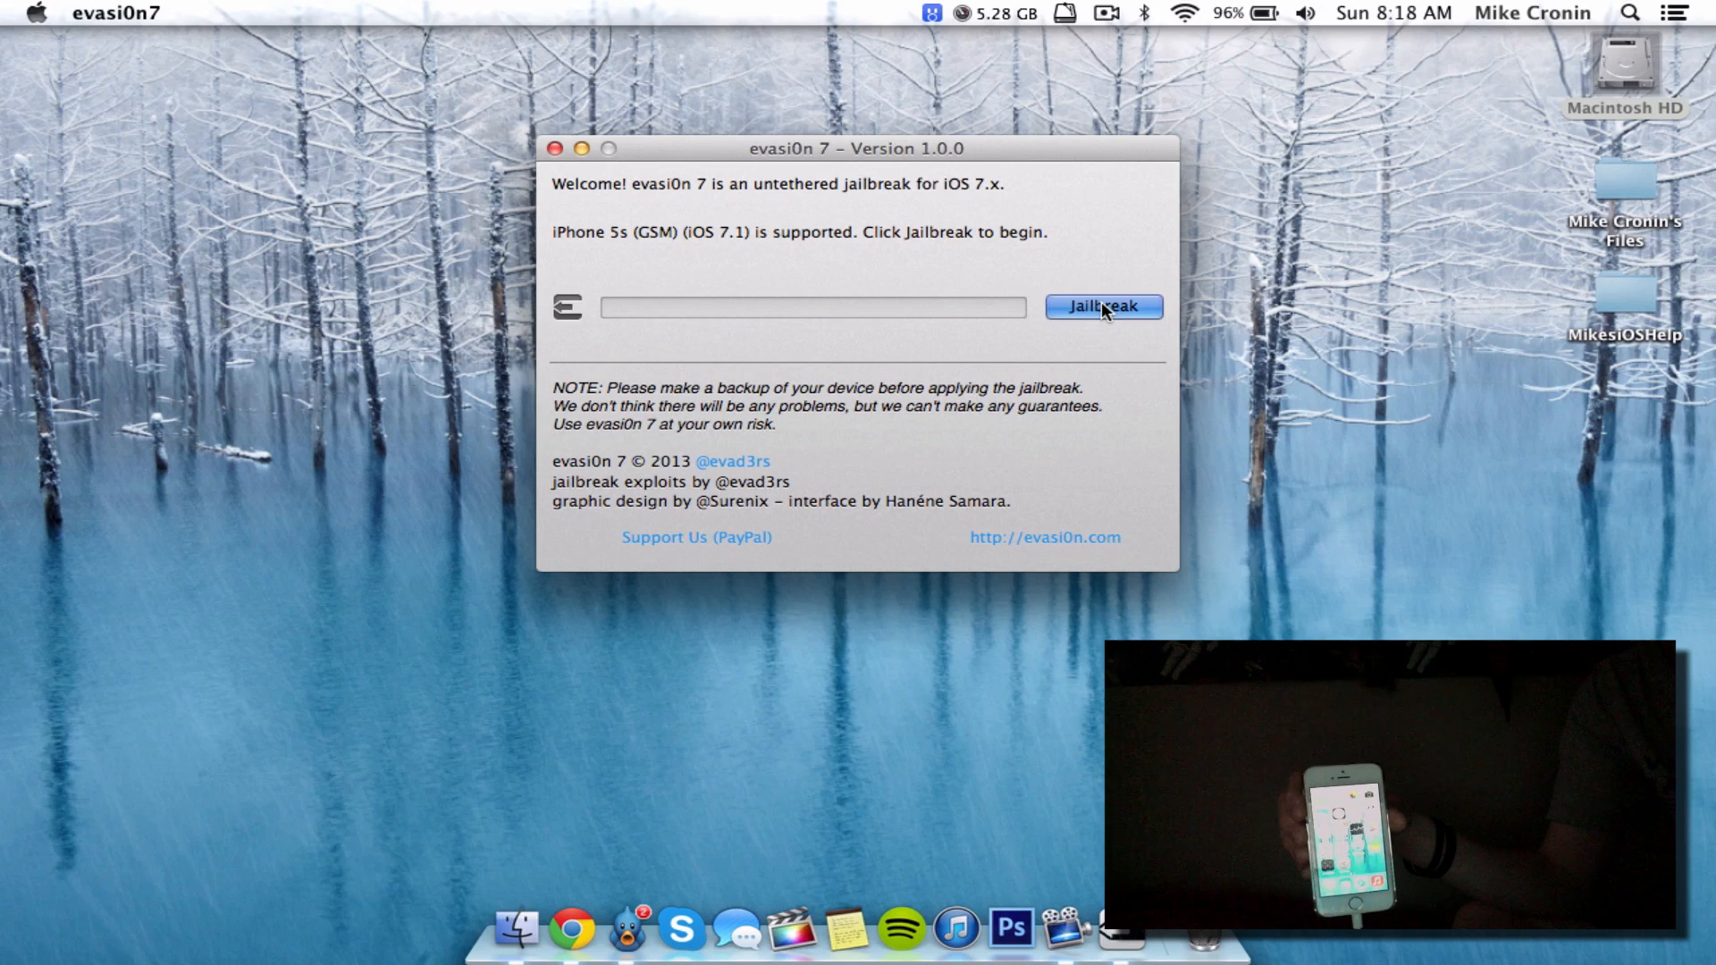
Start the jailbreak on the detected iPhone 5s running iOS 7.1.
{"action": "left_click", "coordinate": [1105, 307]}
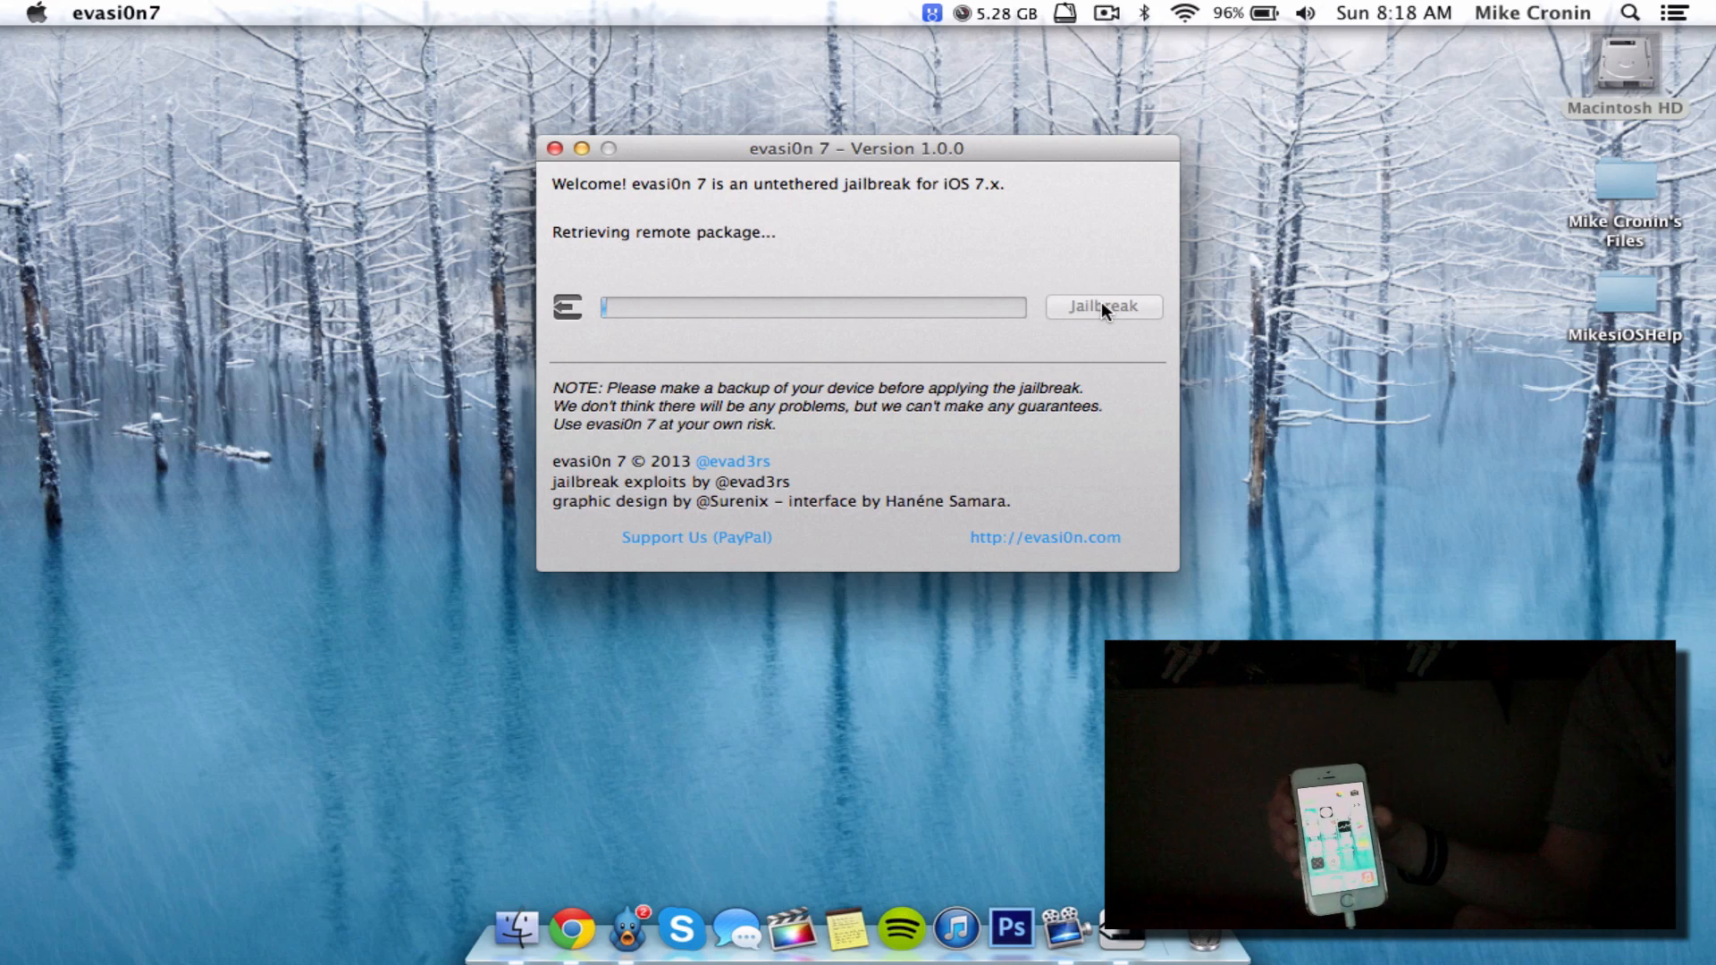